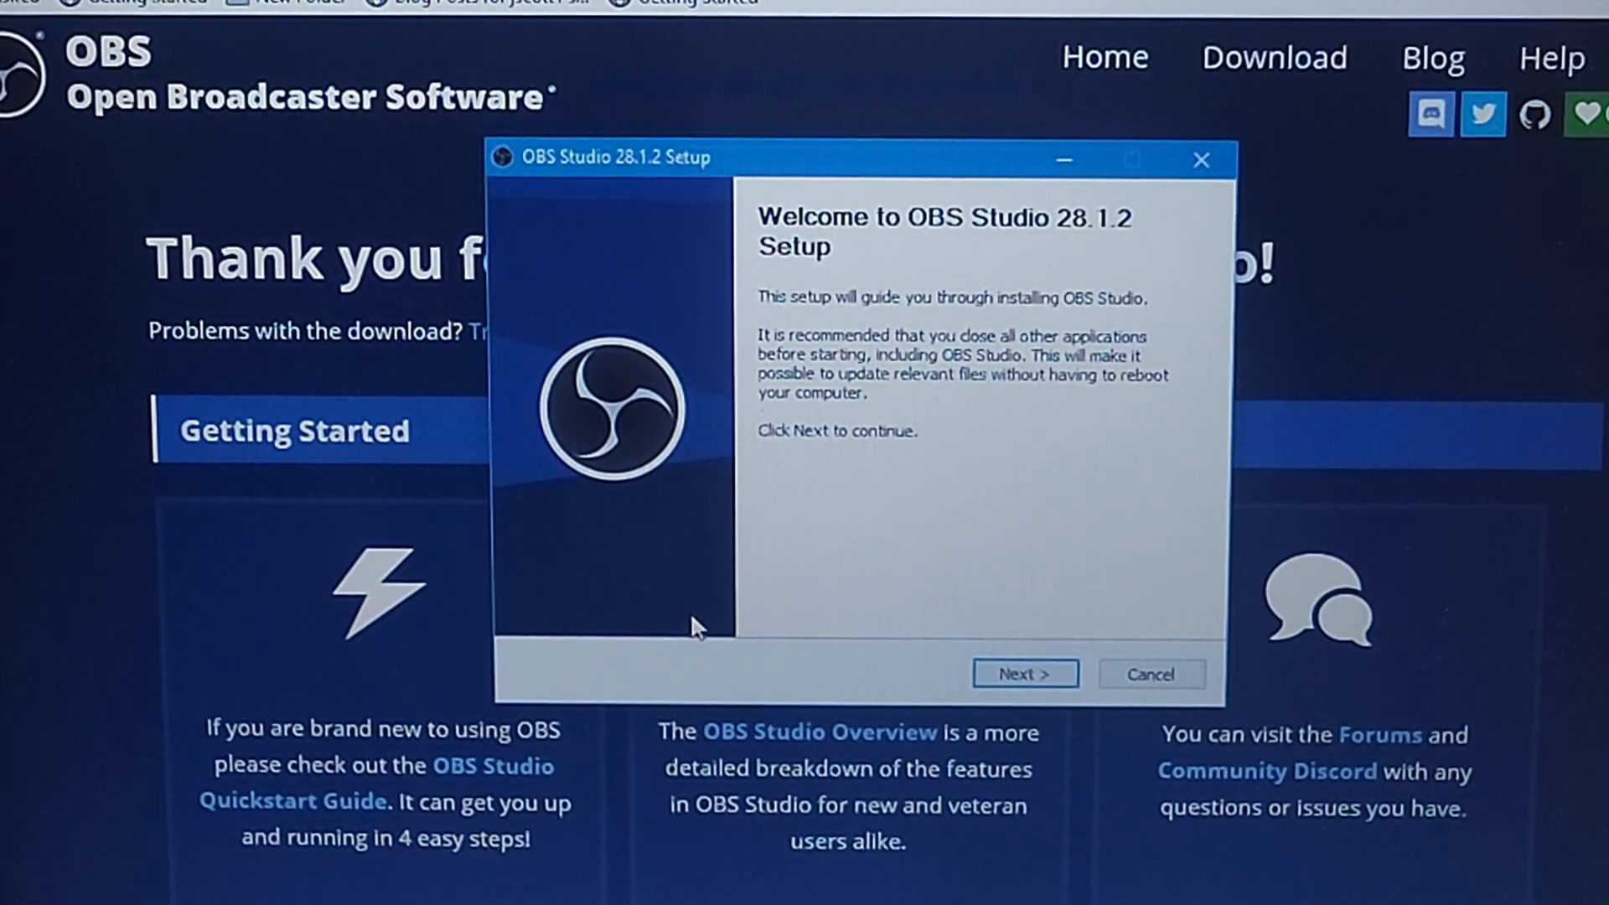
# Step: Accept the license, install OBS Studio 28.1.2 to the default folder, keeping default canvas settings
pyautogui.click(1025, 674)
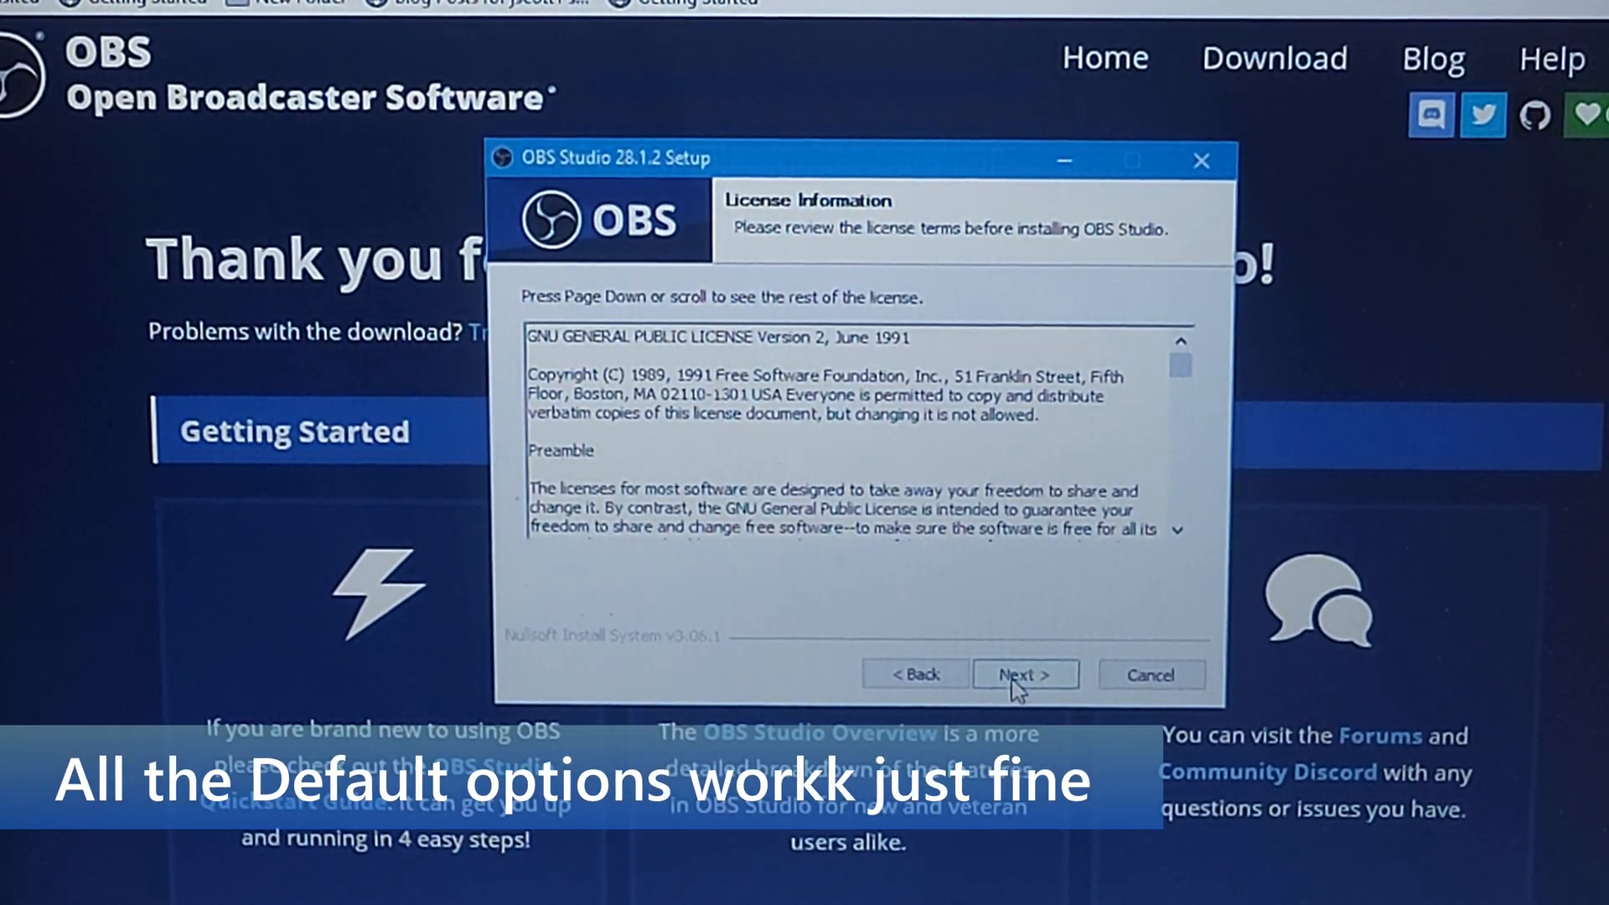
pyautogui.click(1026, 674)
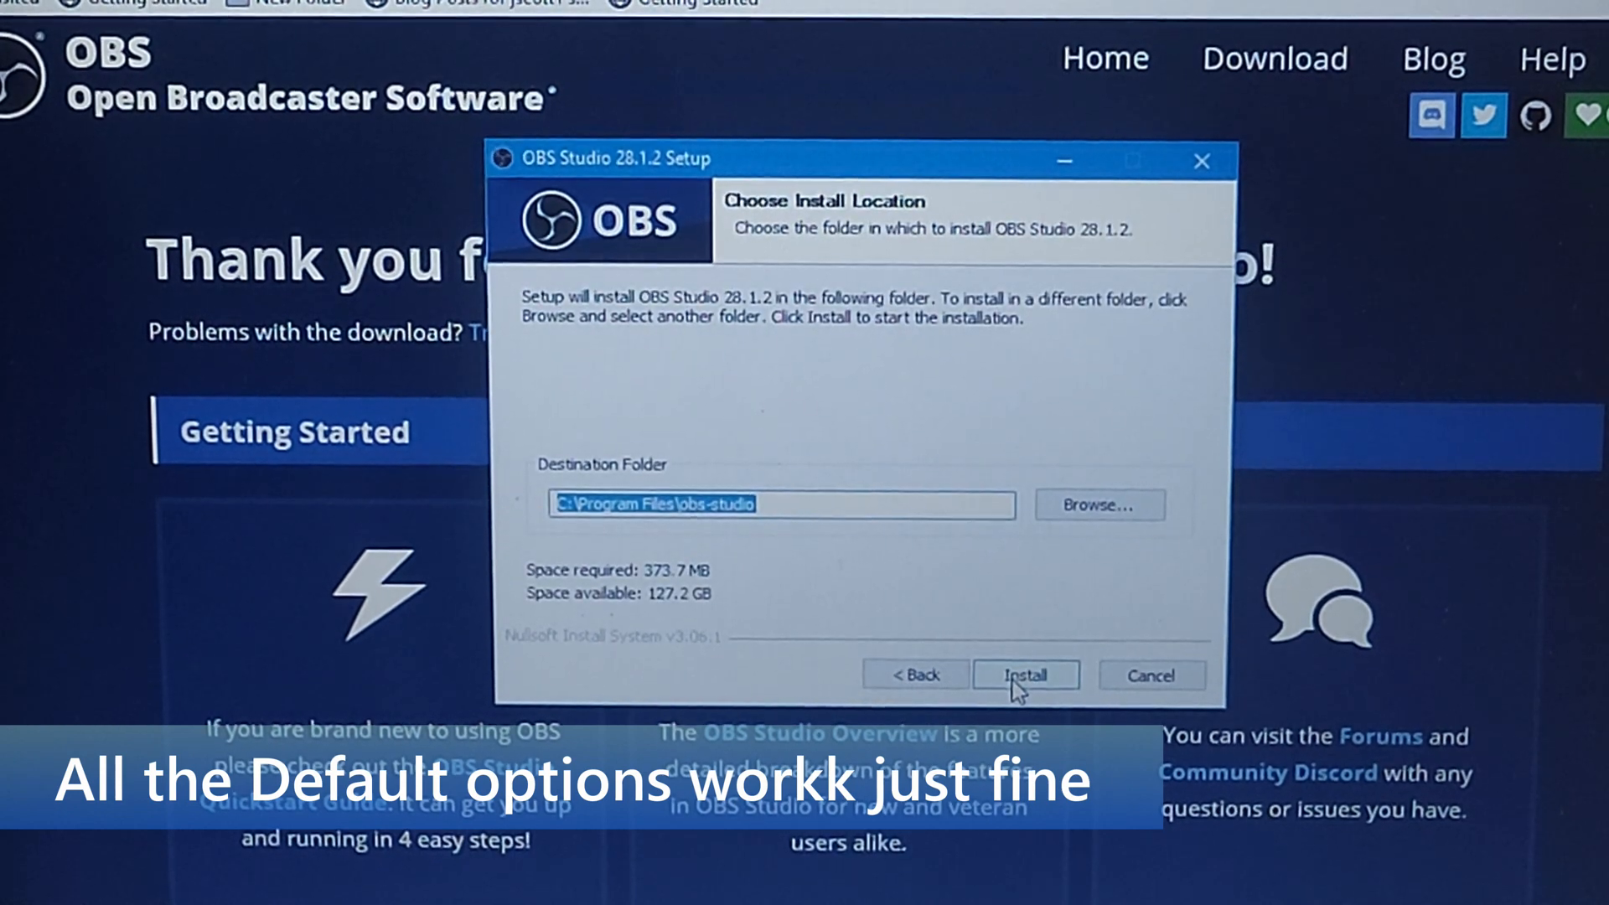
pyautogui.click(1024, 675)
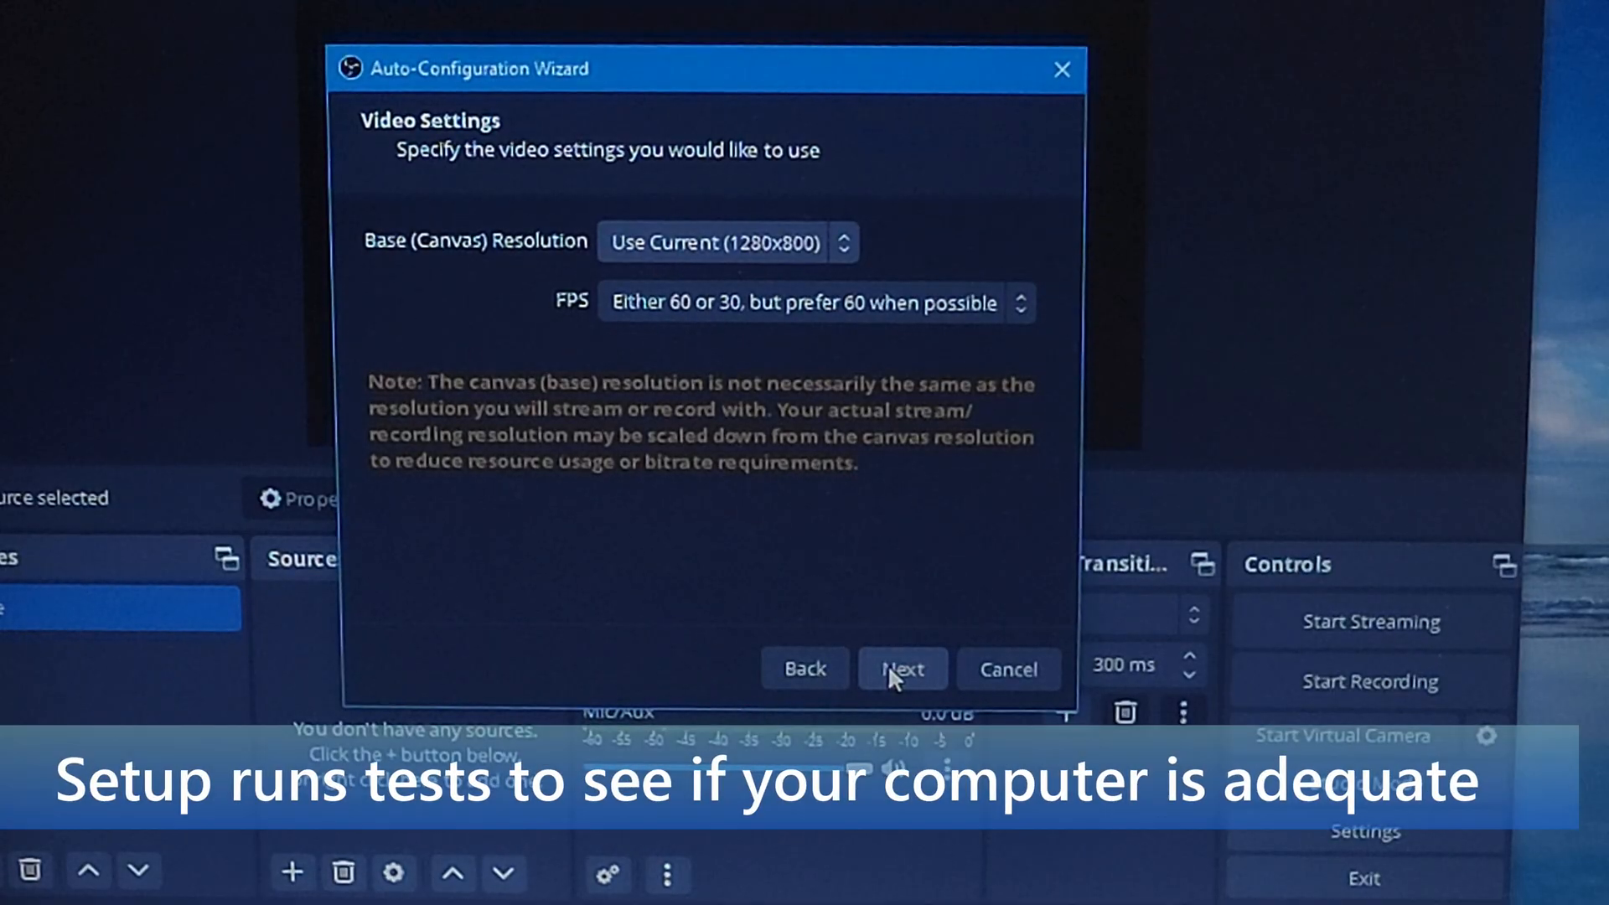
pyautogui.click(902, 669)
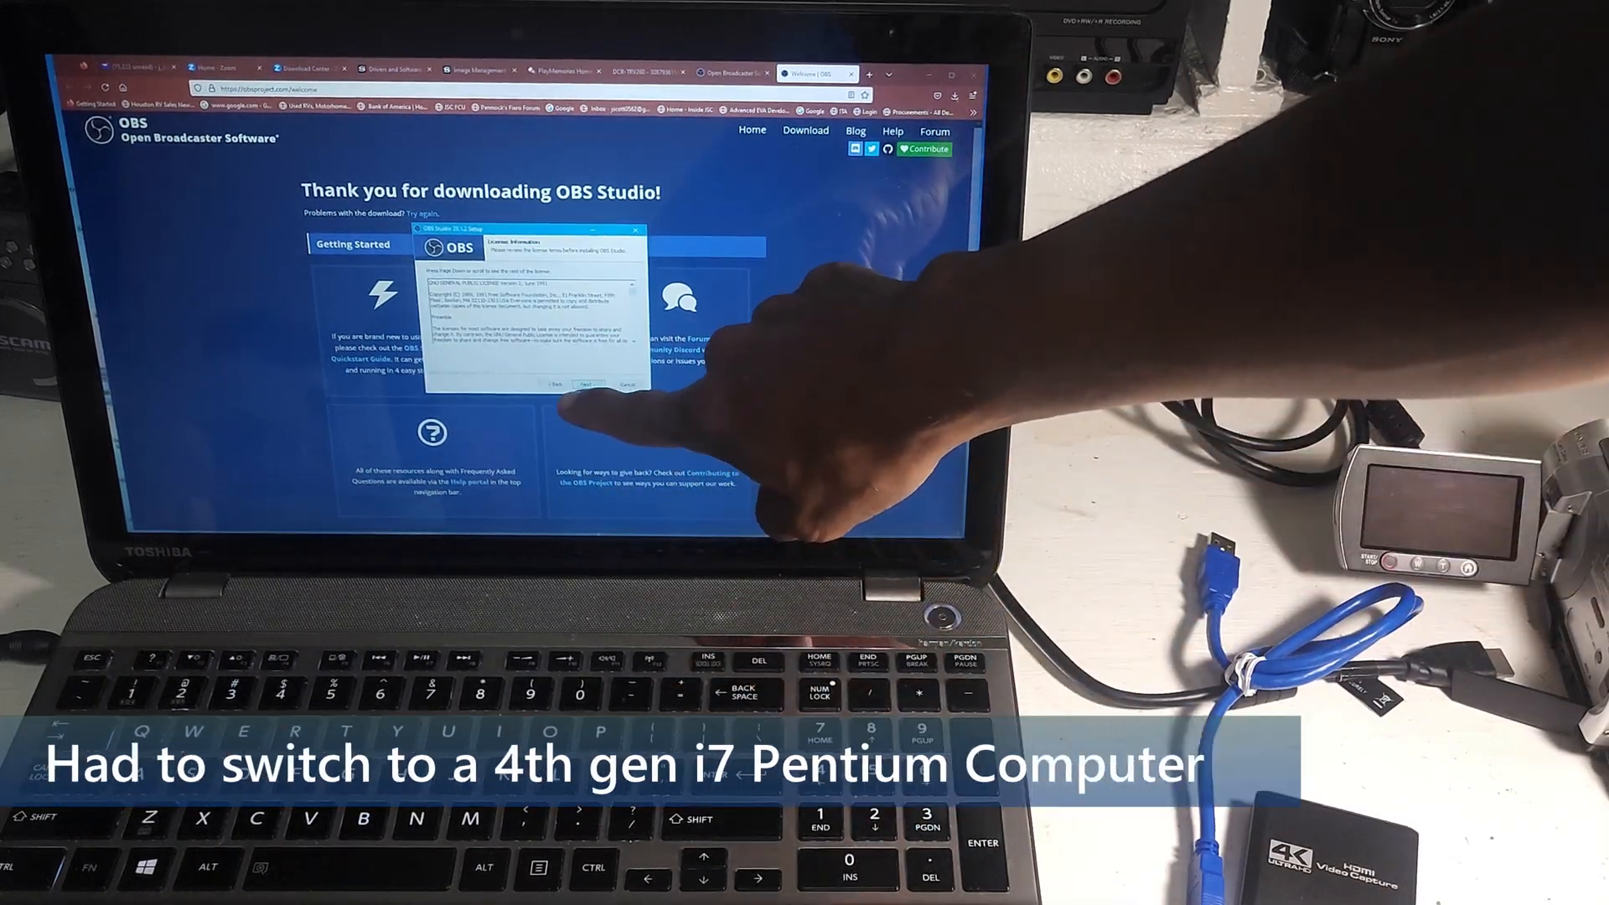
# Step: Finish setup, launch OBS, and auto-configure for recording only with the recommended video settings applied
pyautogui.click(589, 384)
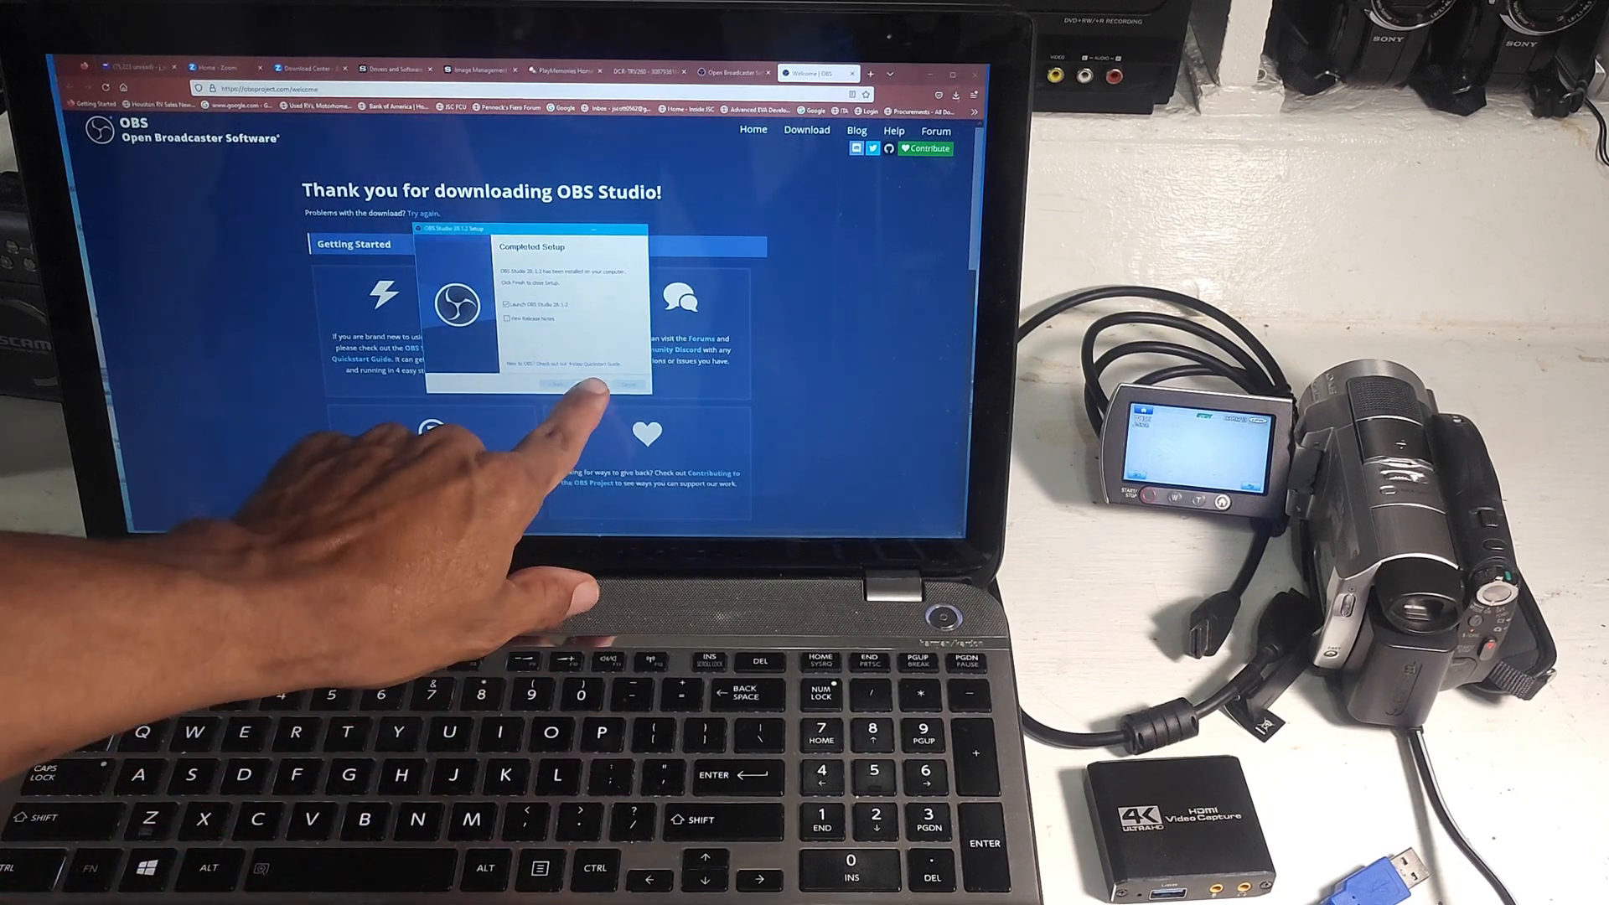
pyautogui.click(554, 385)
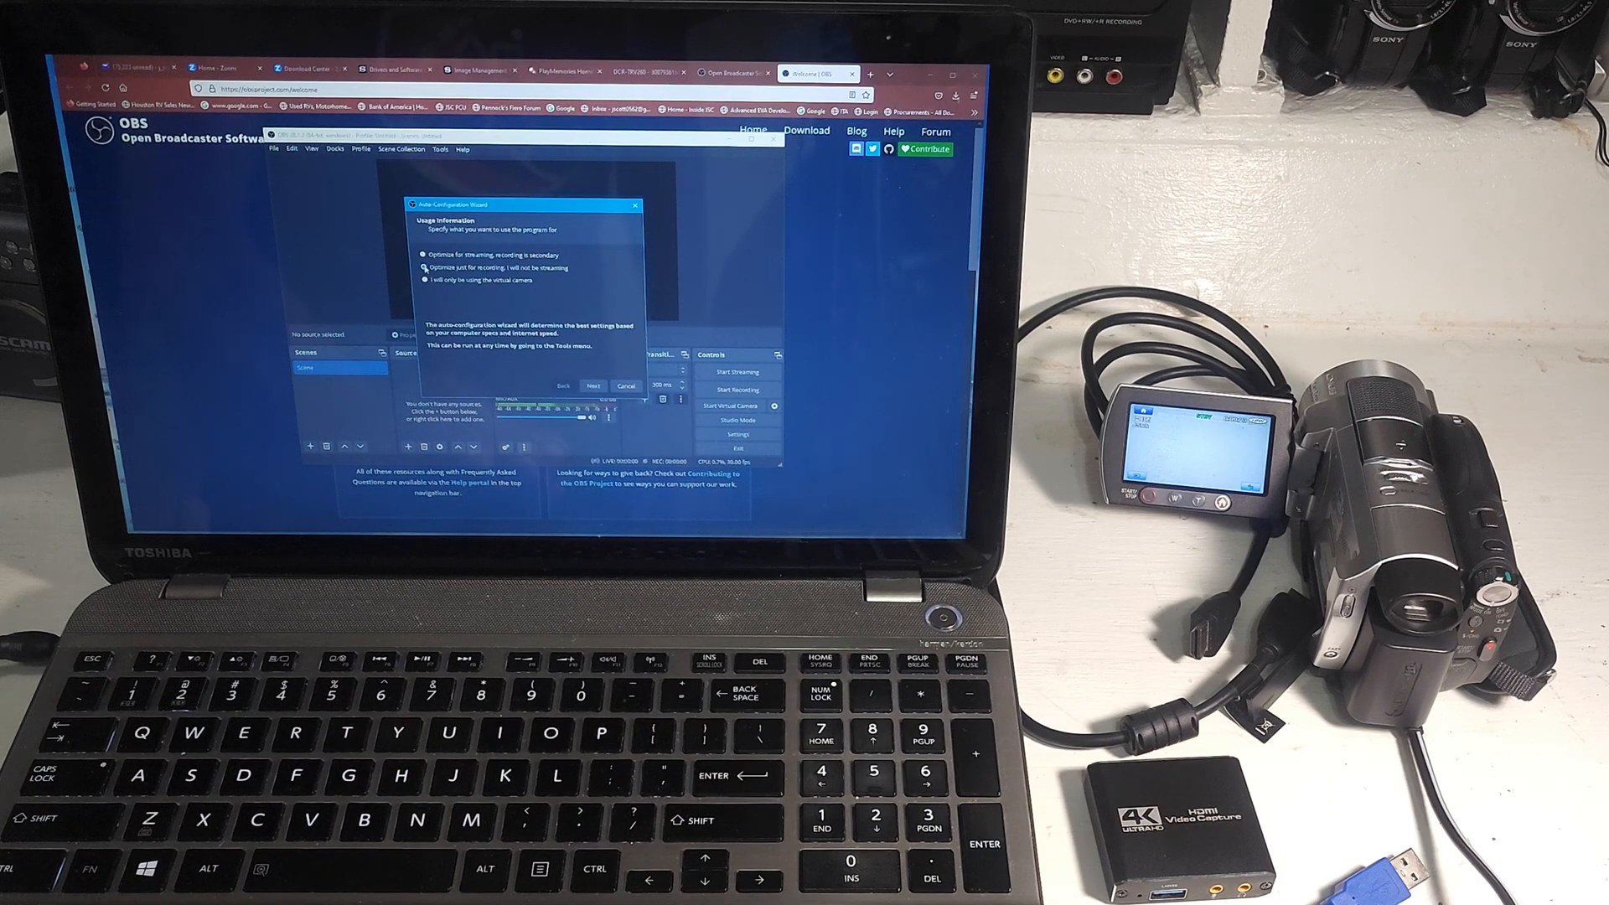
pyautogui.click(594, 386)
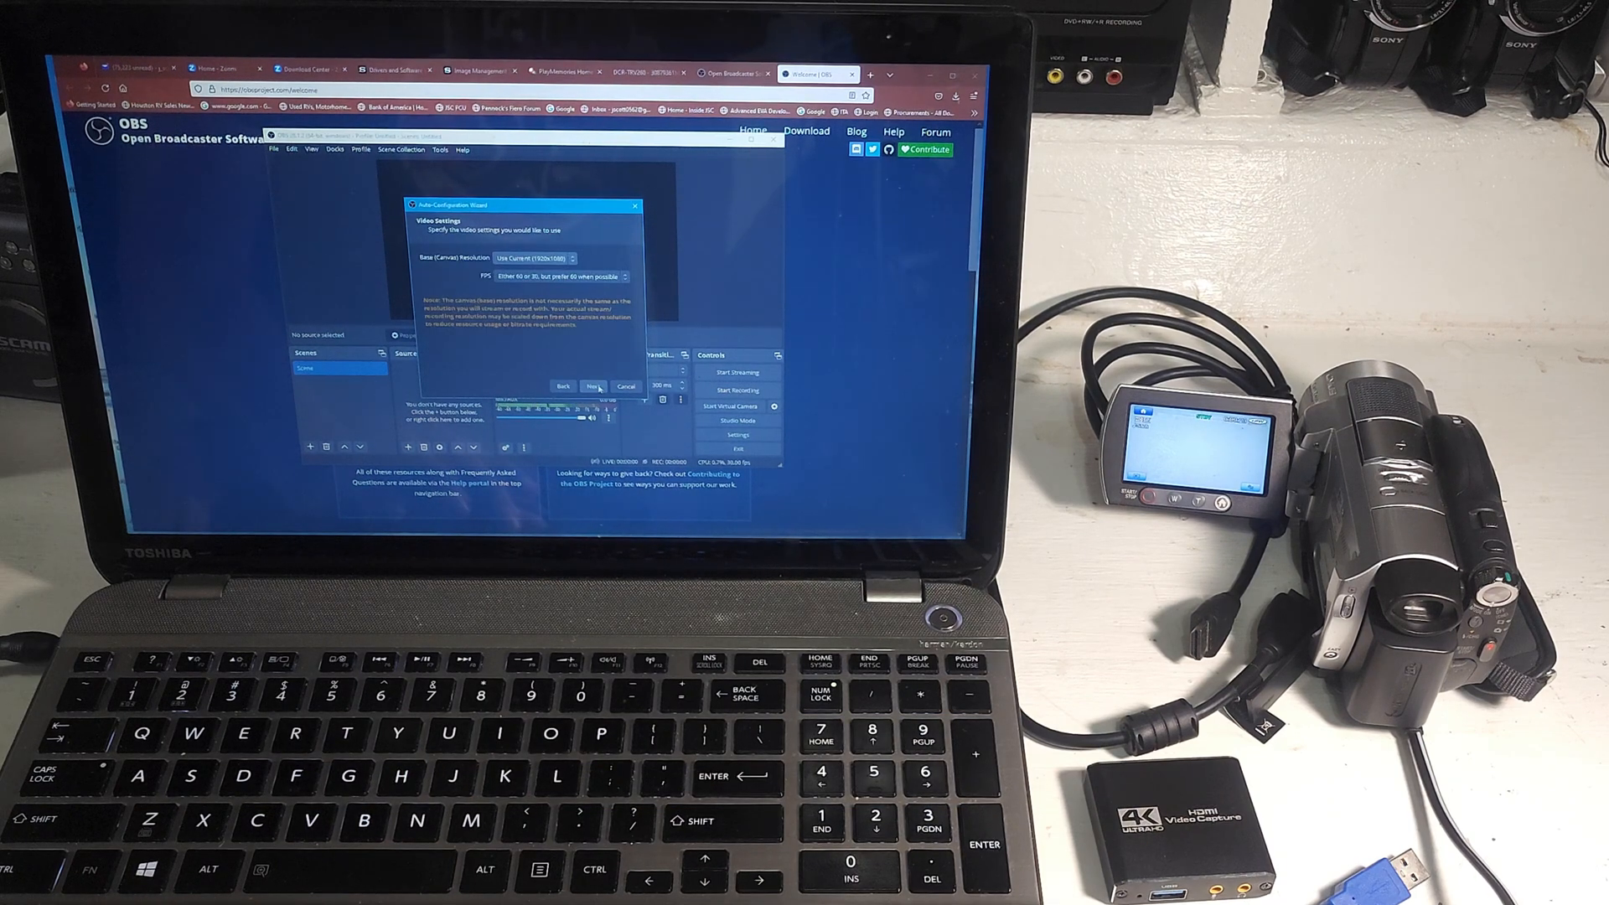
pyautogui.click(593, 385)
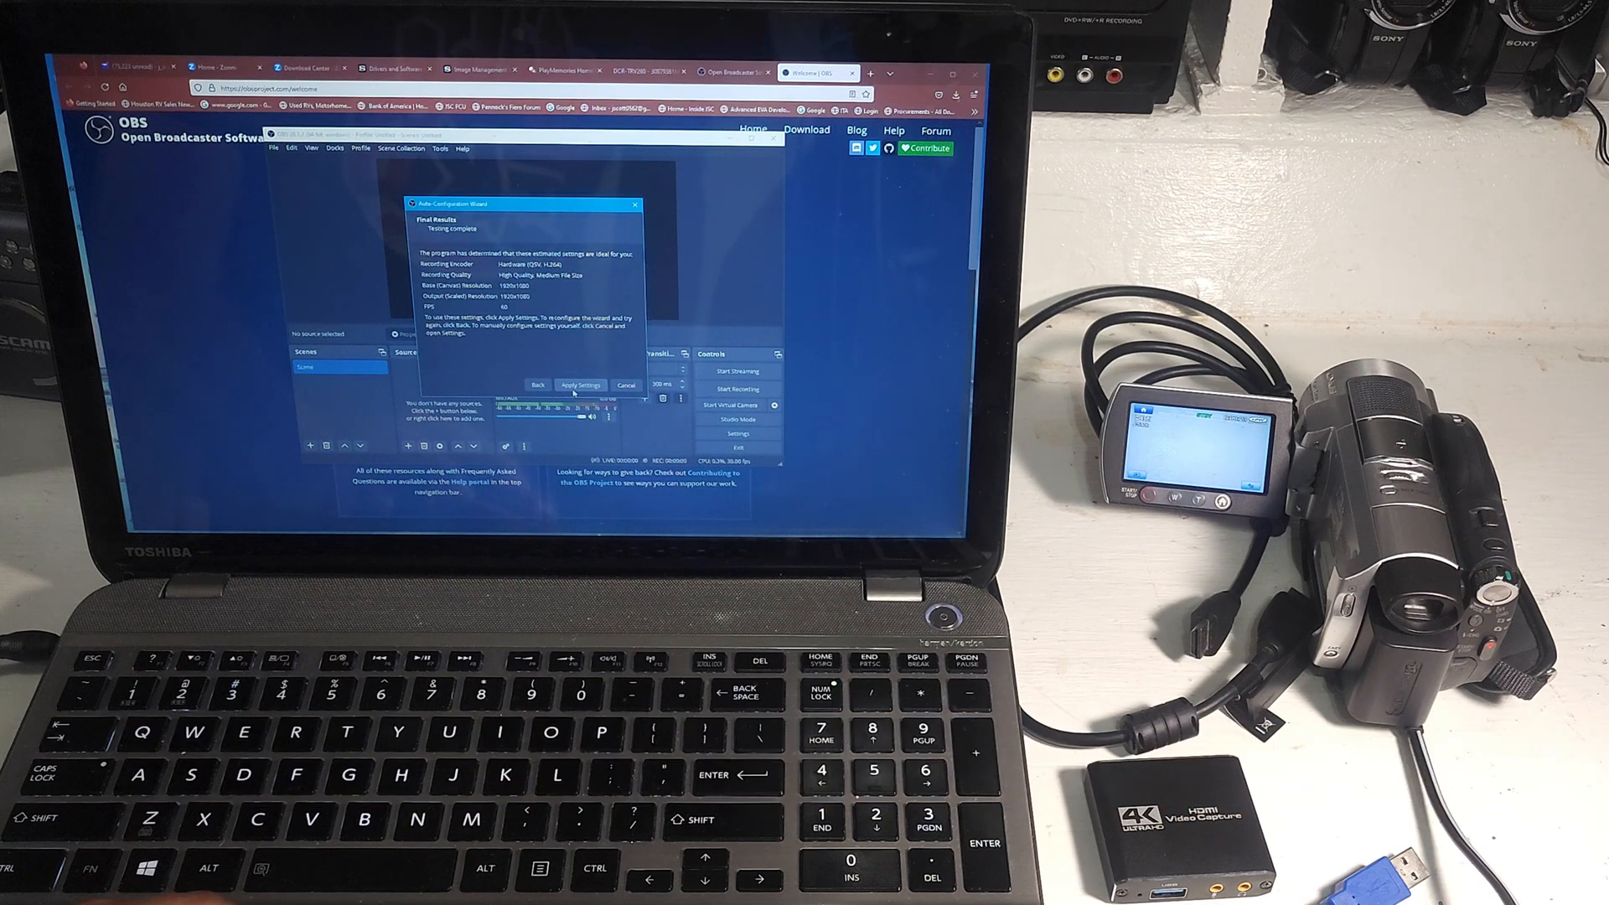
pyautogui.click(580, 386)
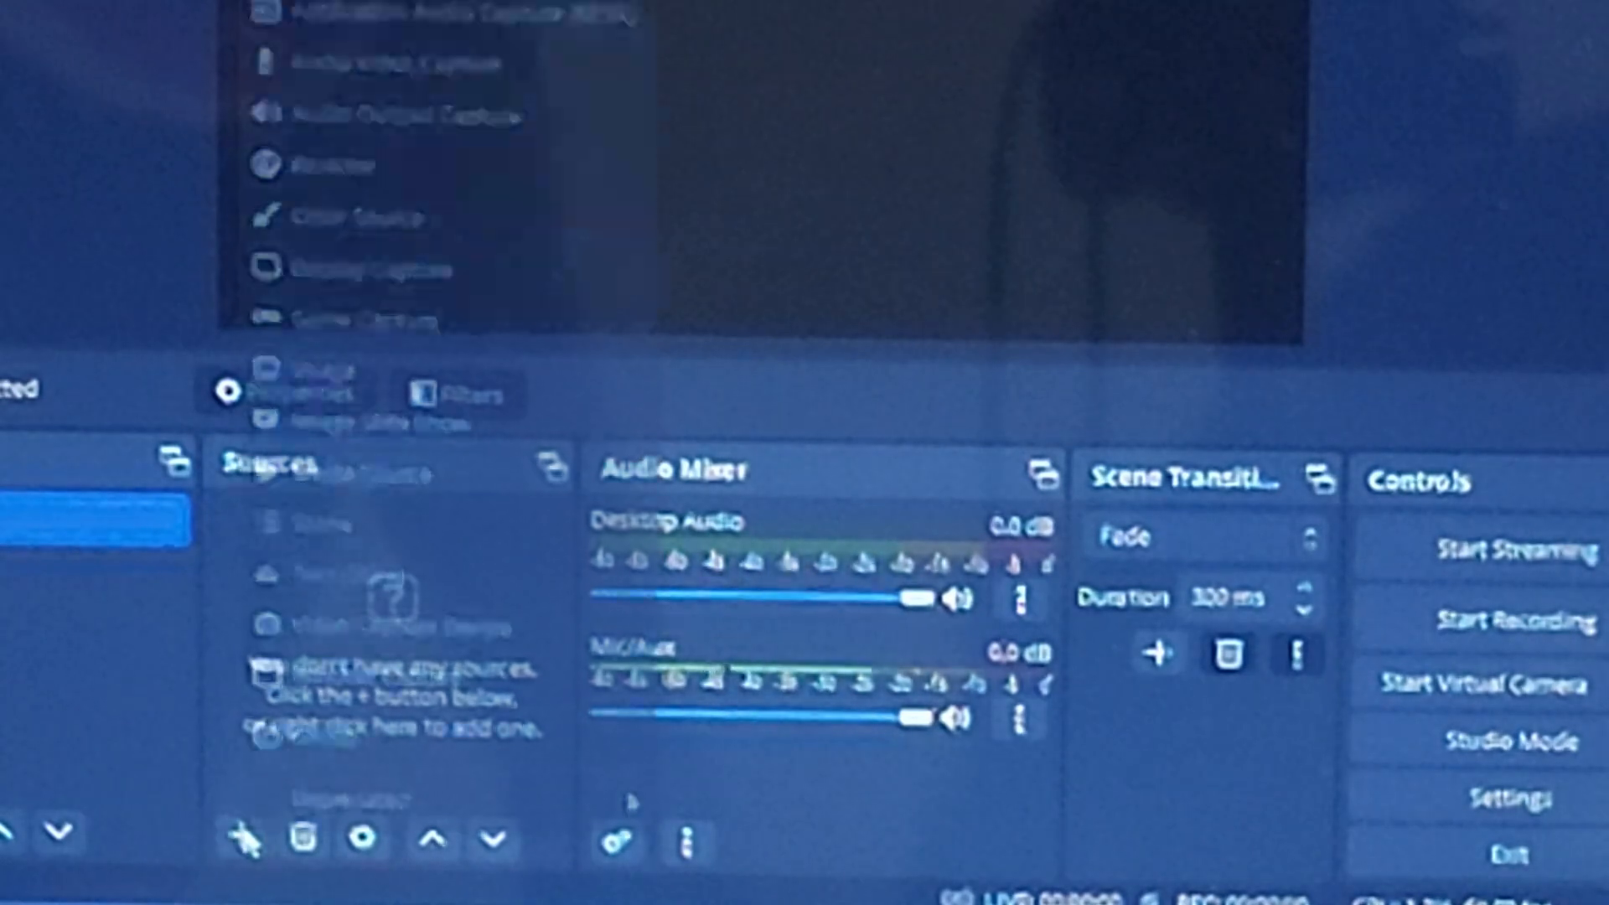
pyautogui.moveTo(359, 627)
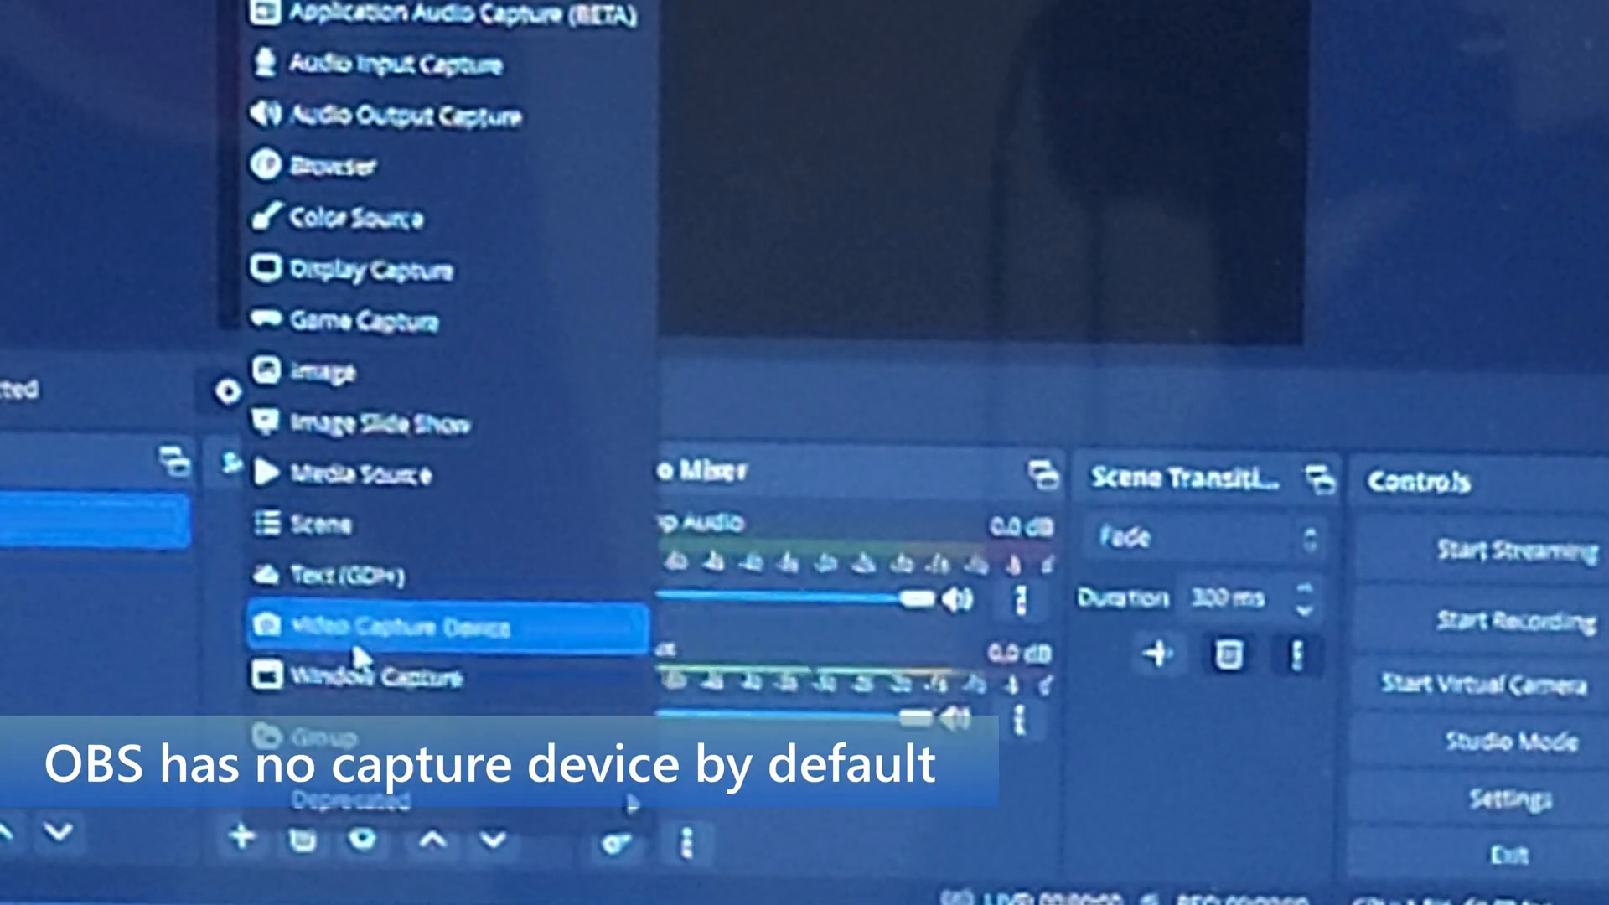
# Step: Add a Video Capture Device source set to USB Video so the camcorder preview appears
pyautogui.click(411, 627)
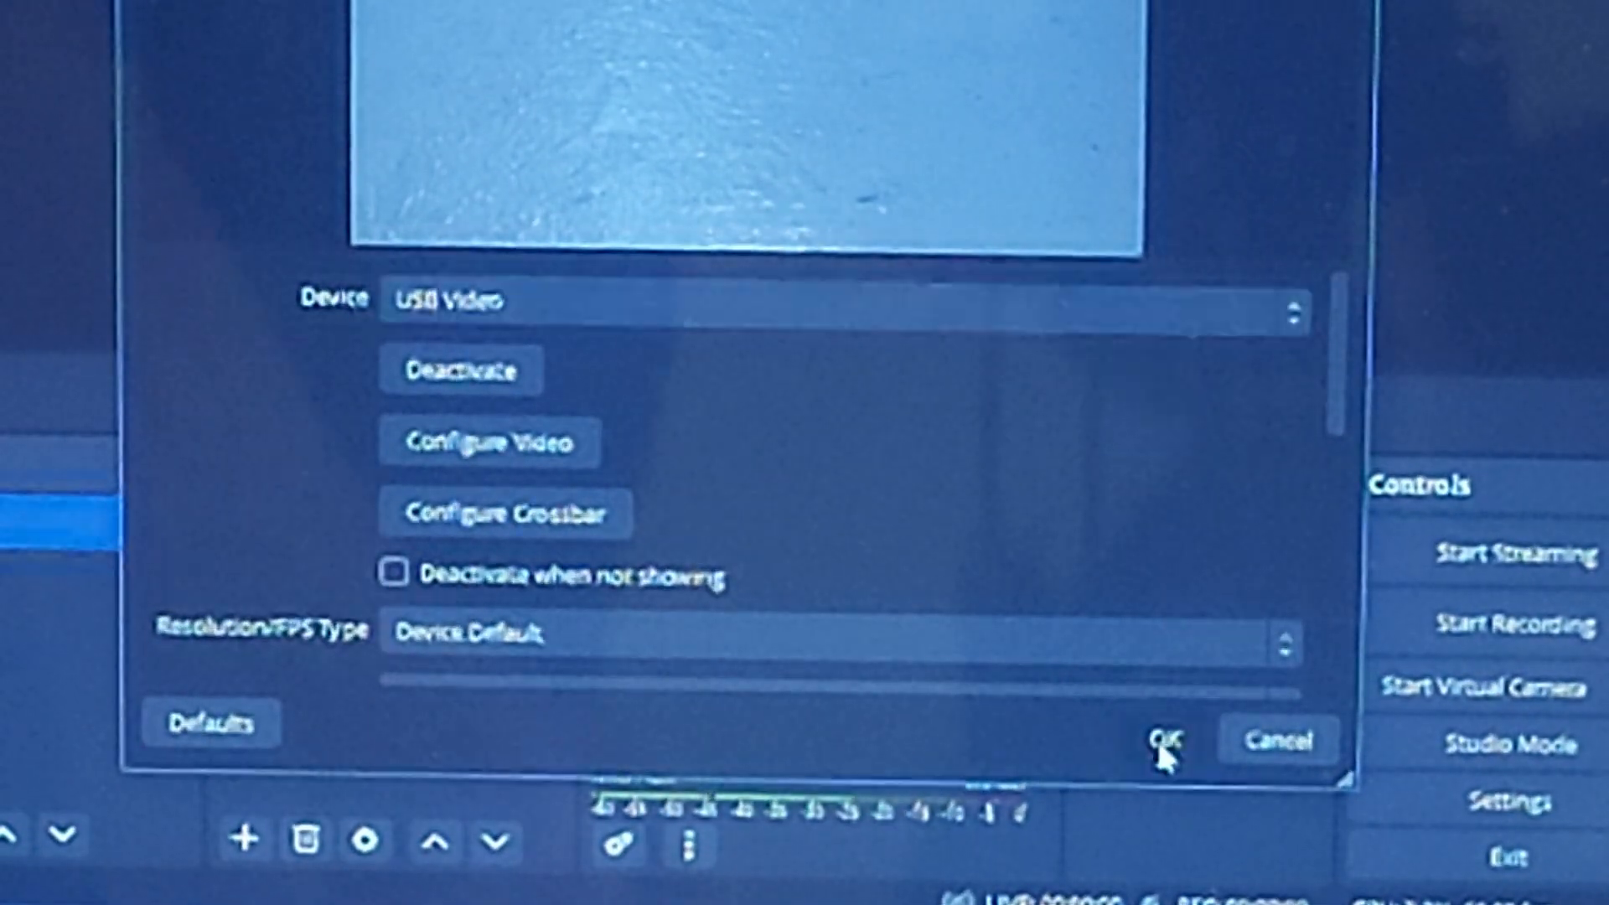
pyautogui.click(1160, 739)
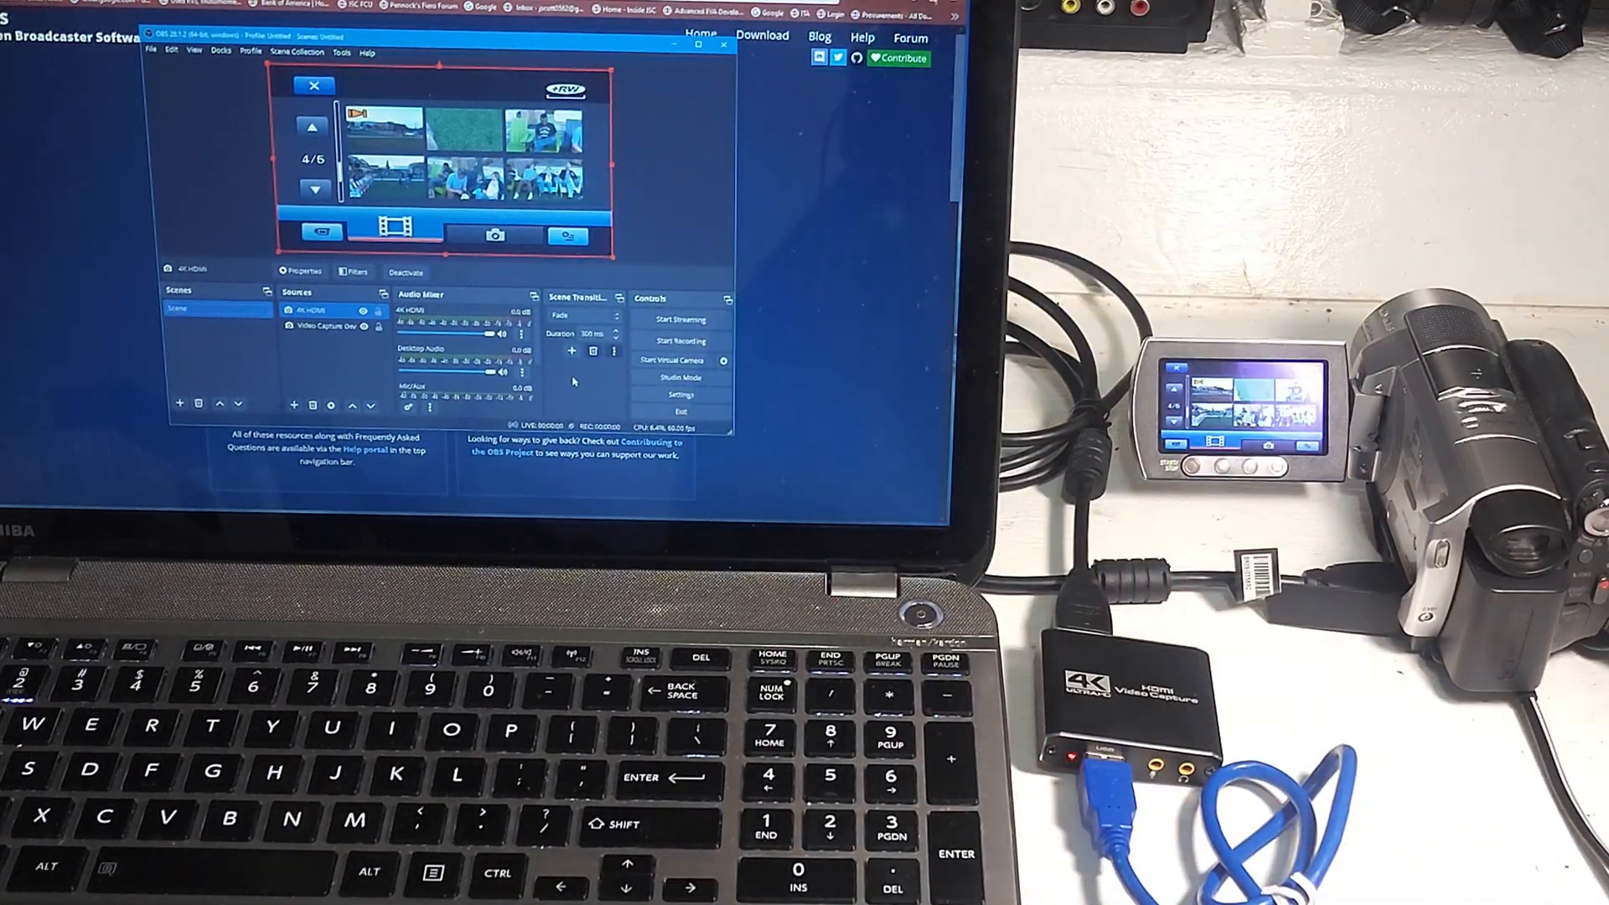
# Step: Check the camcorder playback showing live in the OBS preview, ready to record
pyautogui.click(672, 360)
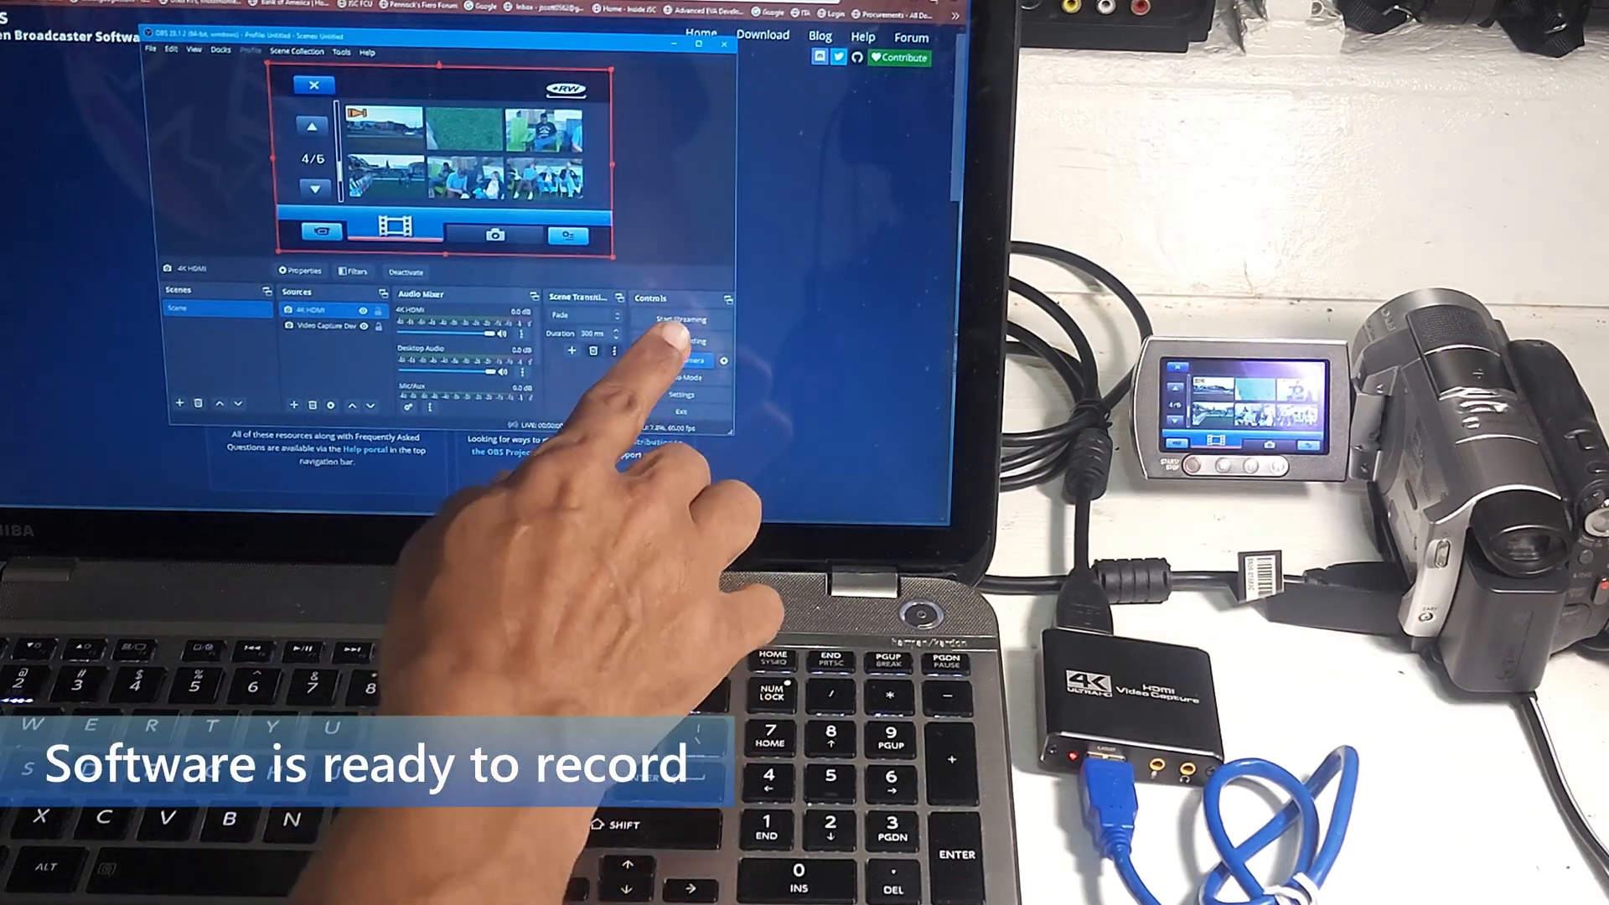
pyautogui.click(671, 340)
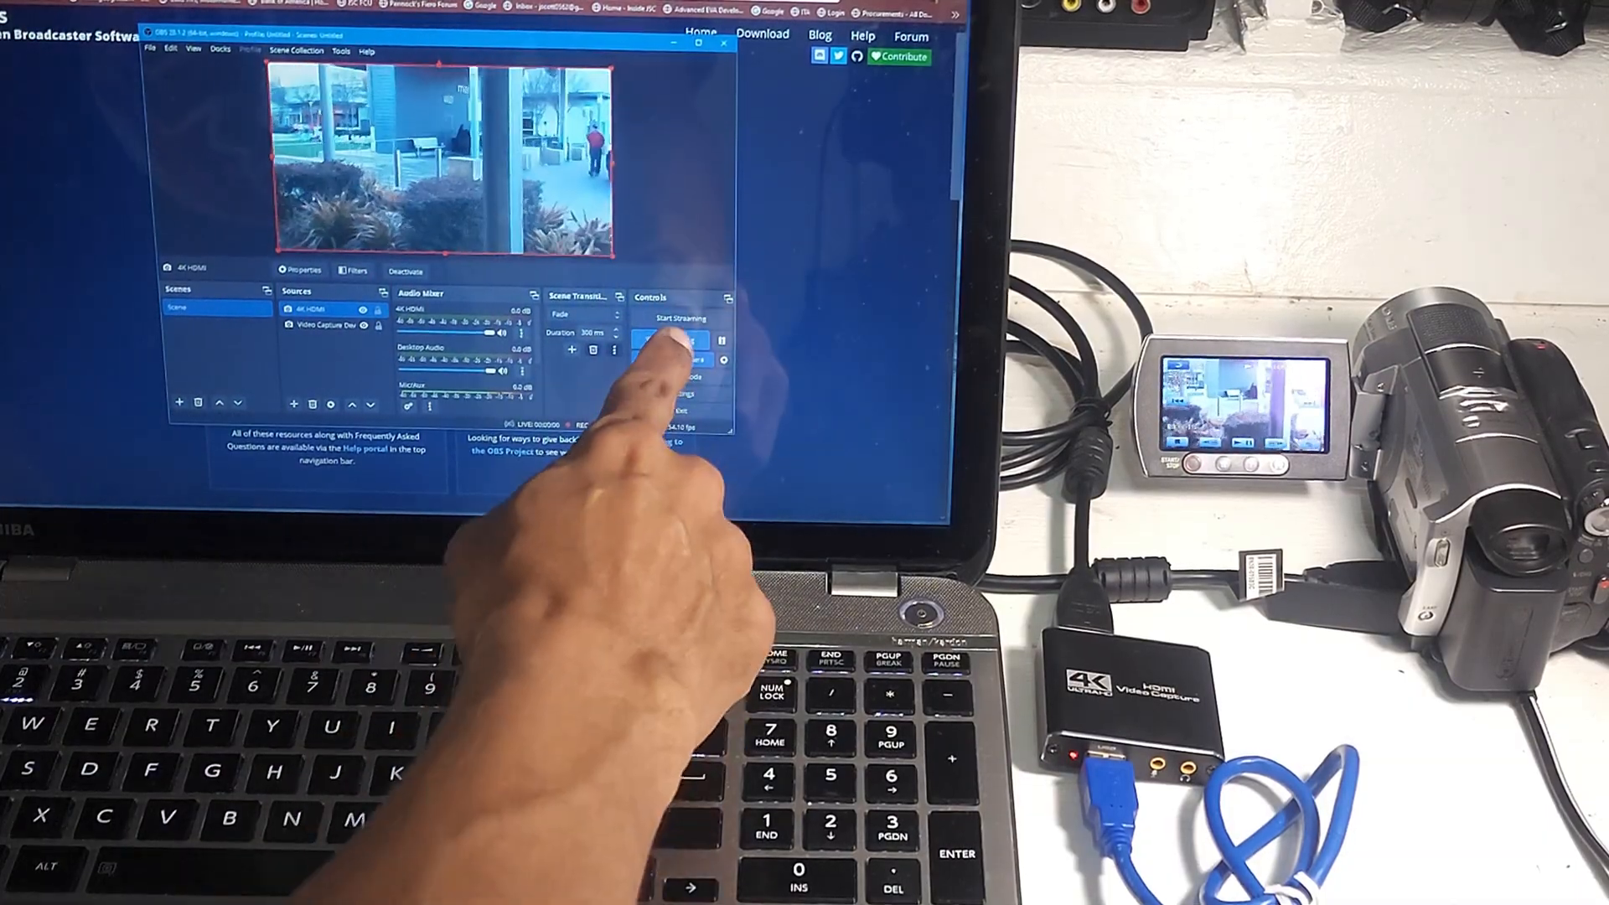
# Step: Record the camcorder playback briefly, then stop the recording
pyautogui.click(670, 340)
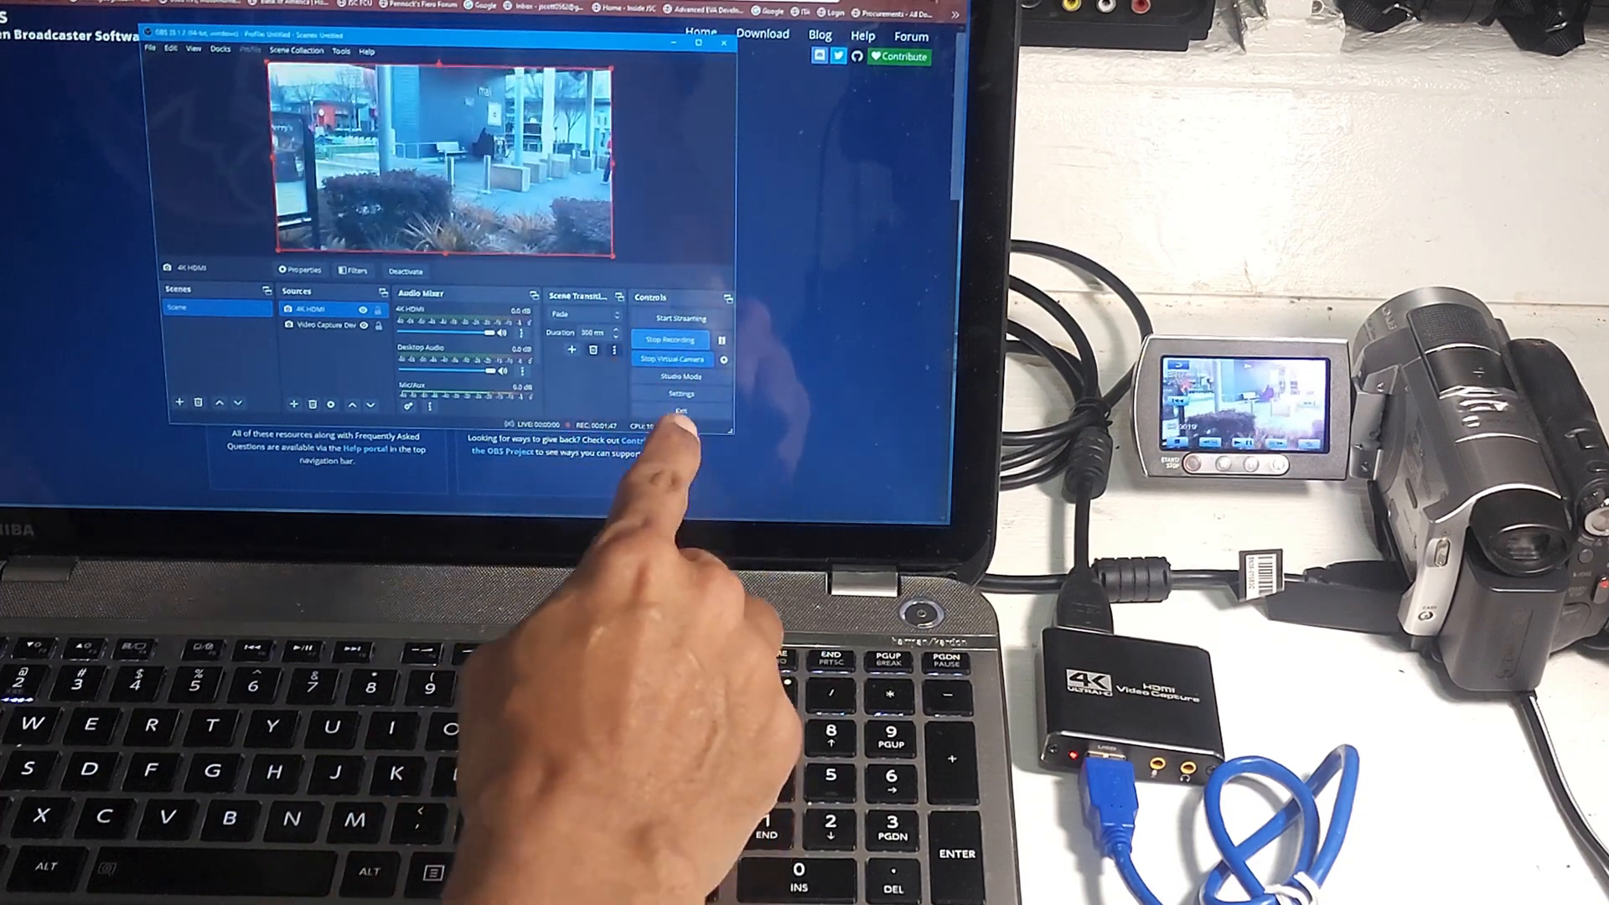
pyautogui.click(672, 340)
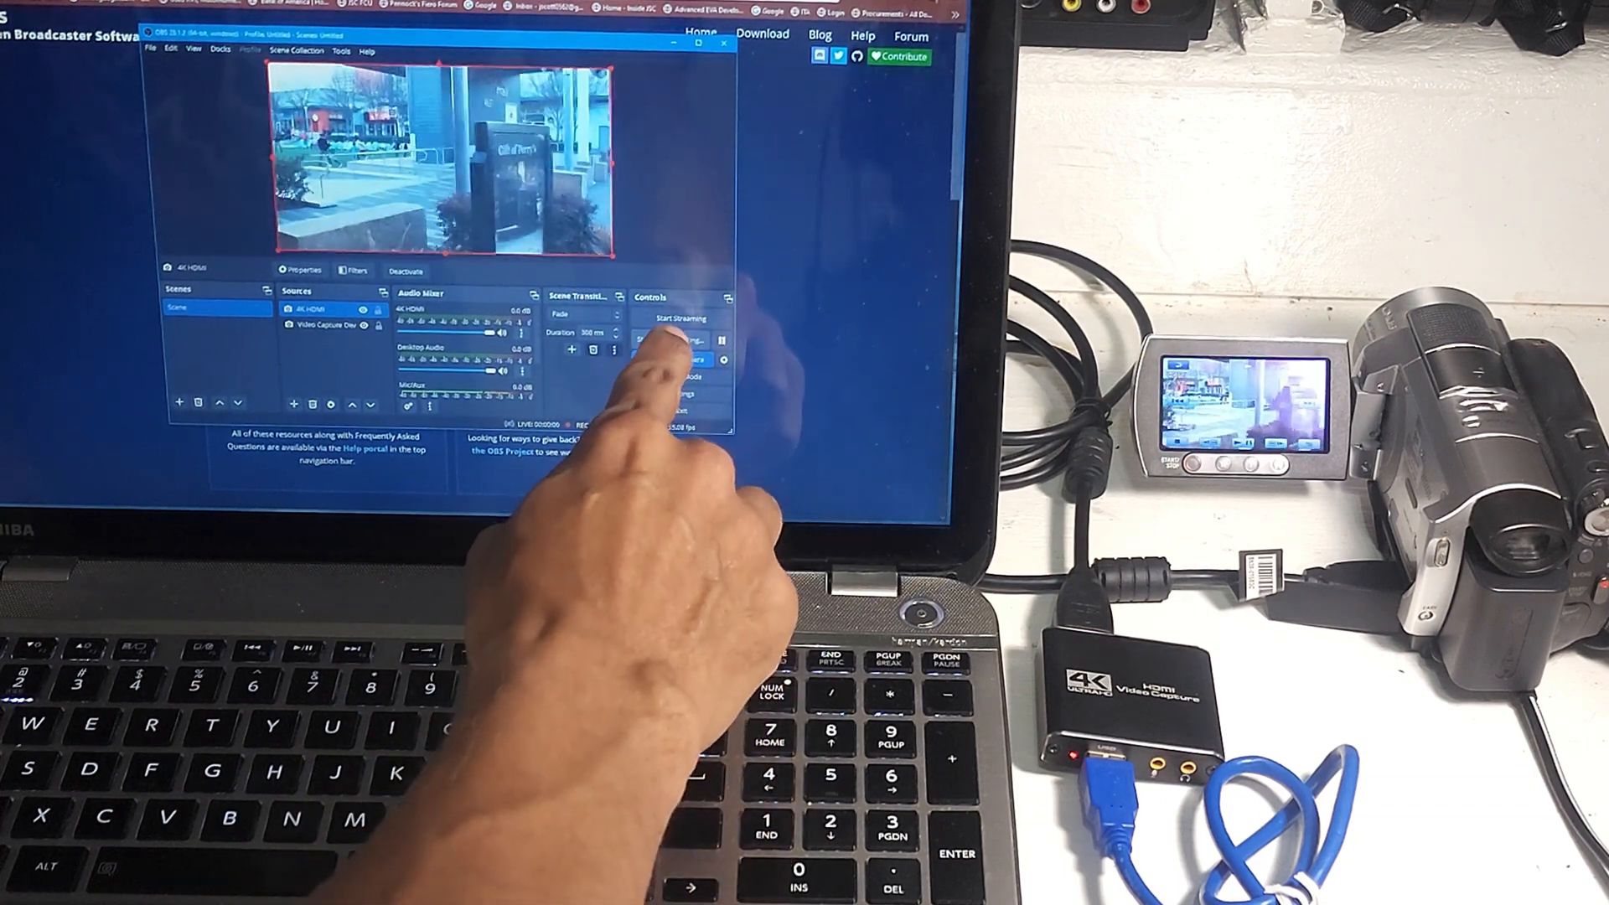